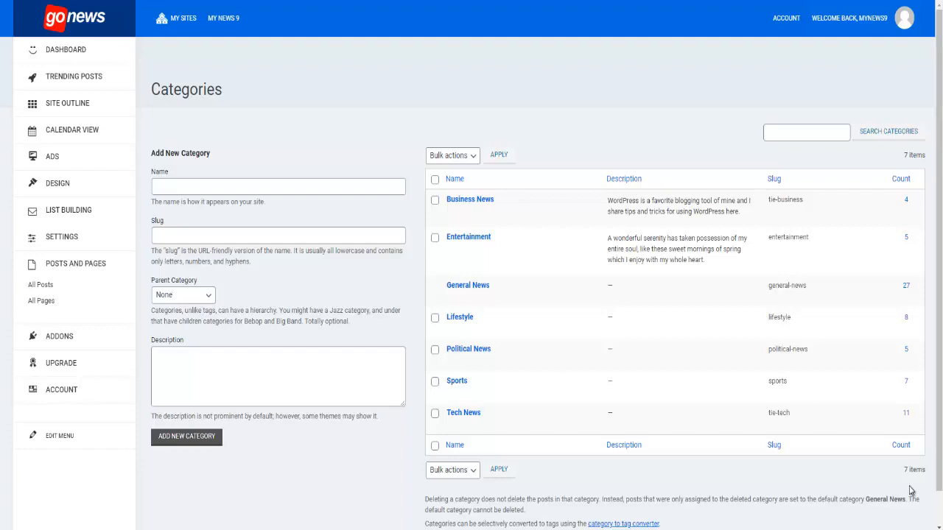
mouse_move(875, 481)
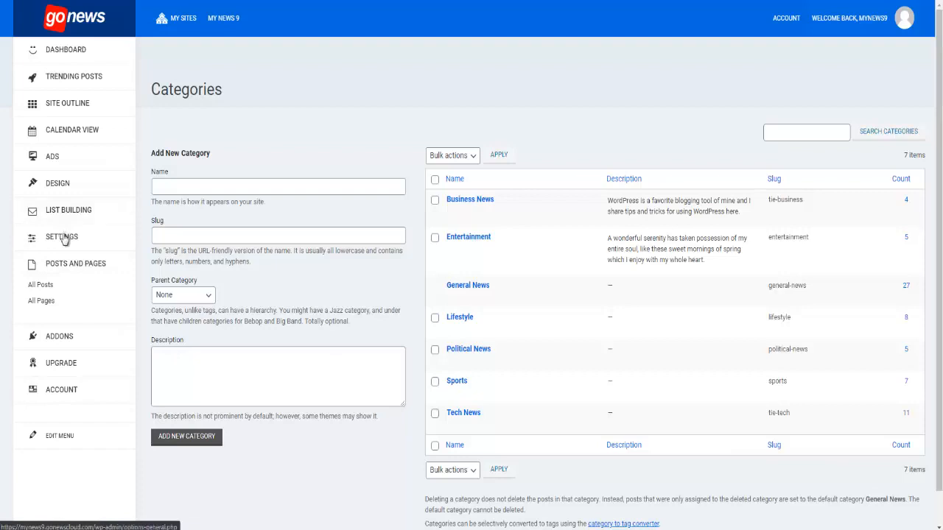
Create the 'Viral News' category with slug 'viralnews'.
left_click(61, 236)
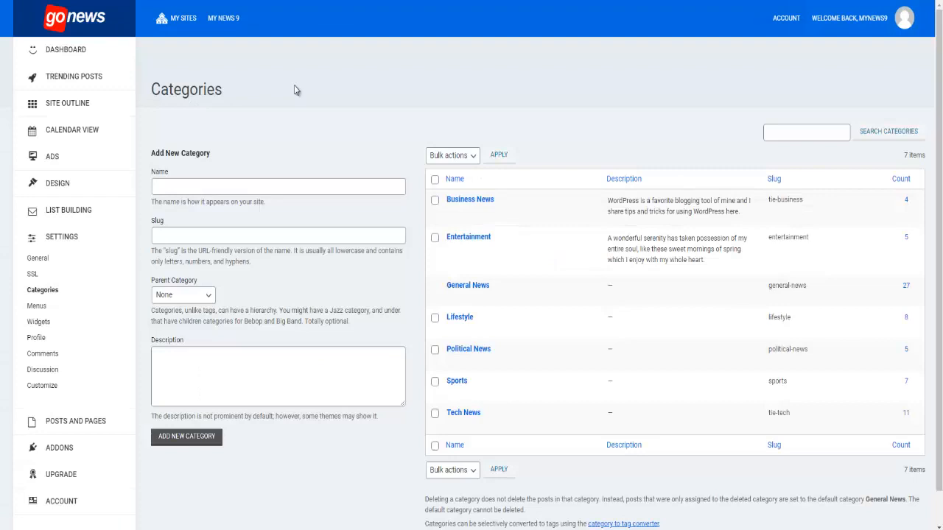
mouse_move(470, 199)
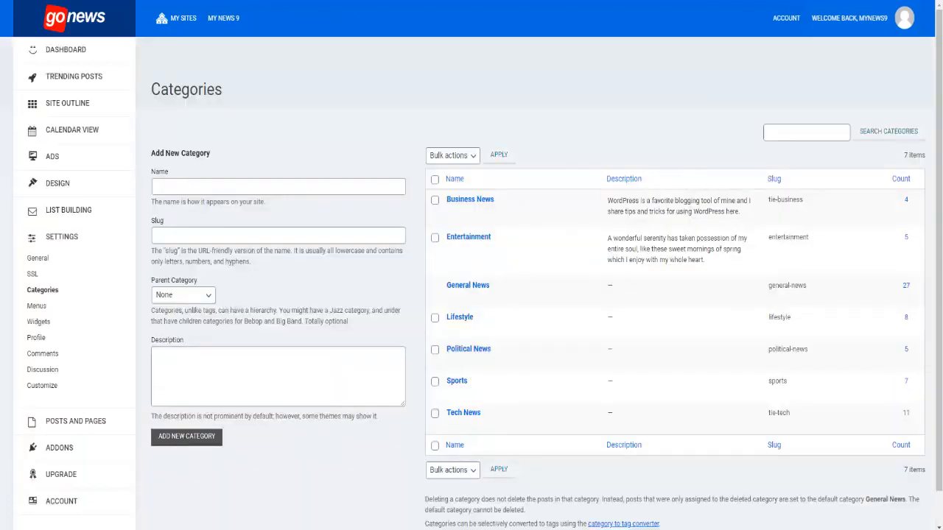
left_click(232, 186)
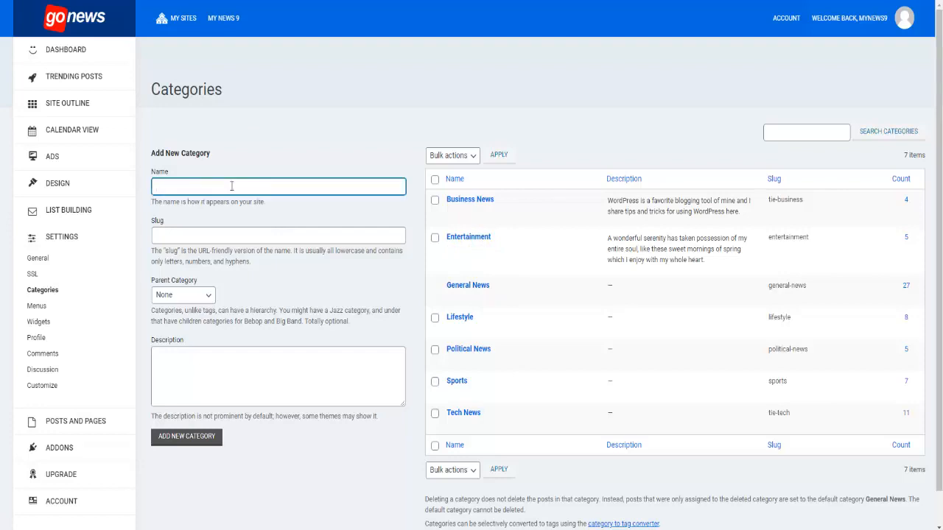
type("Viral News")
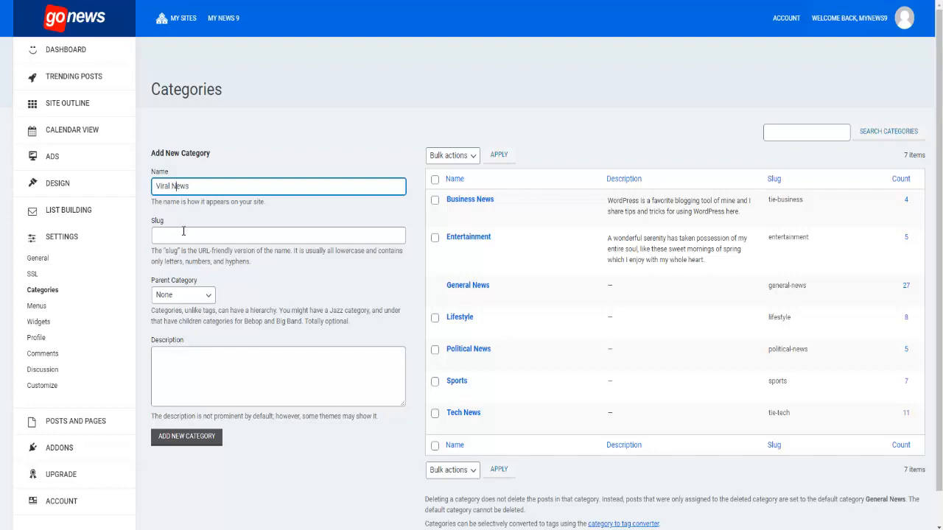
left_click(278, 234)
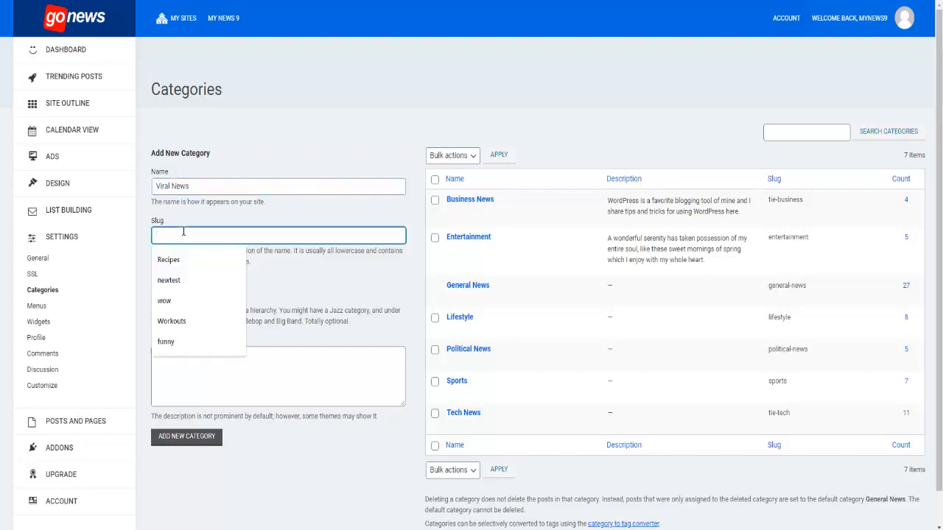
type("viraln")
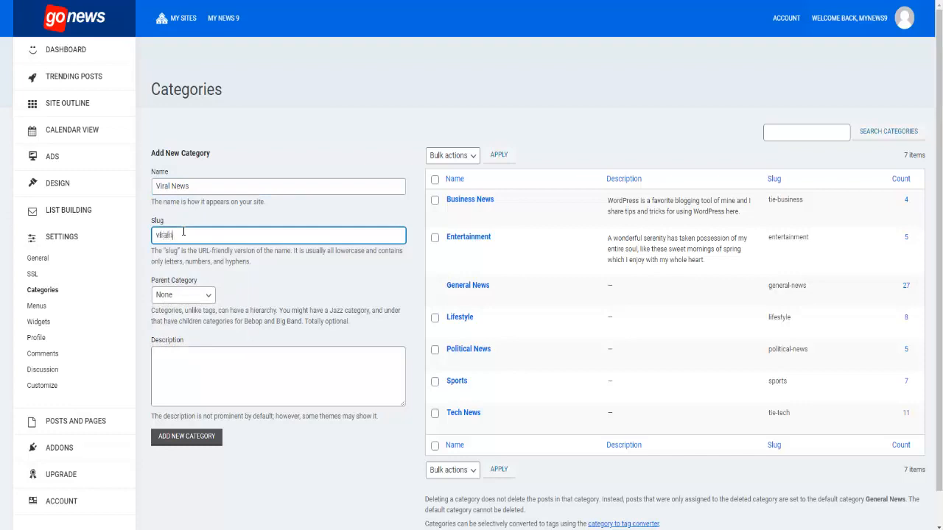
type("-news")
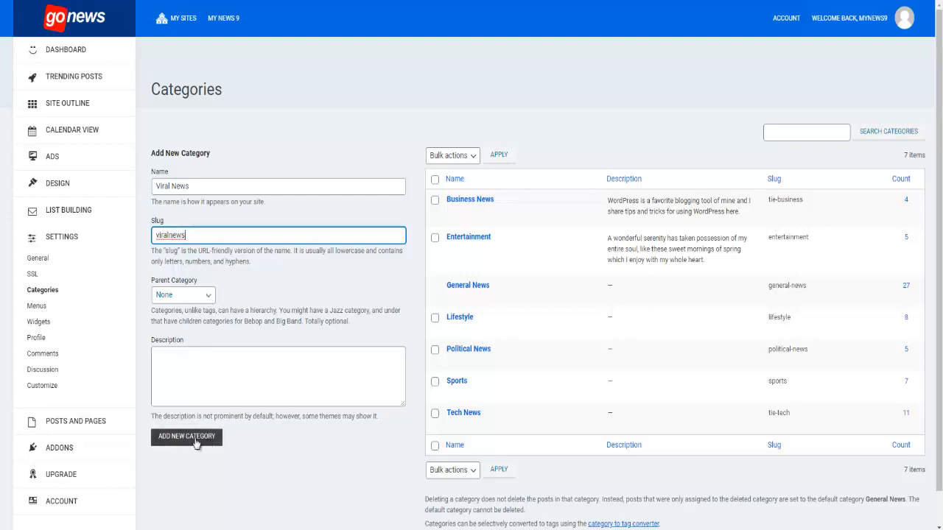
left_click(186, 436)
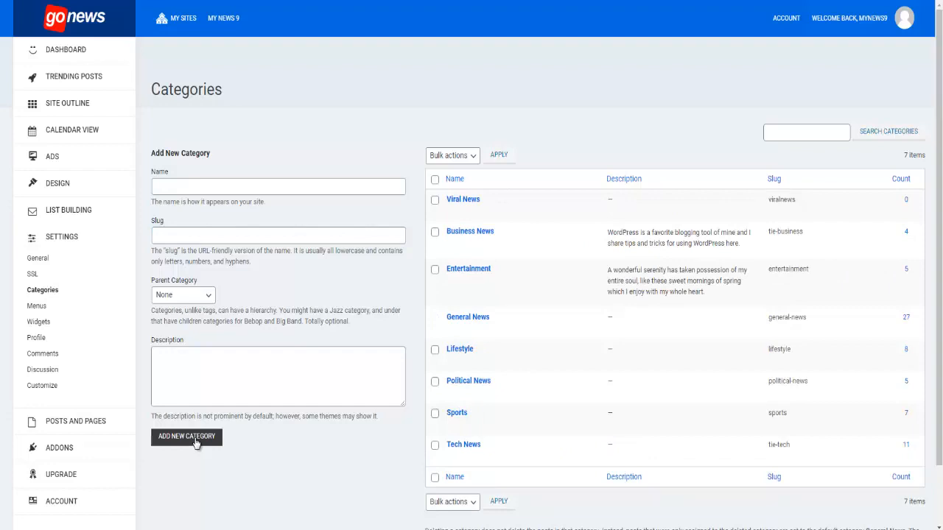
mouse_move(463, 199)
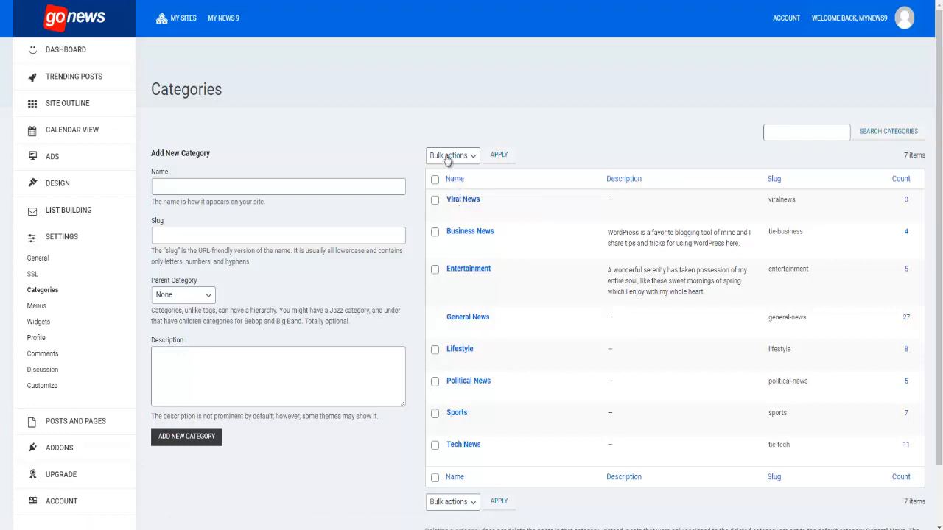
mouse_move(37, 306)
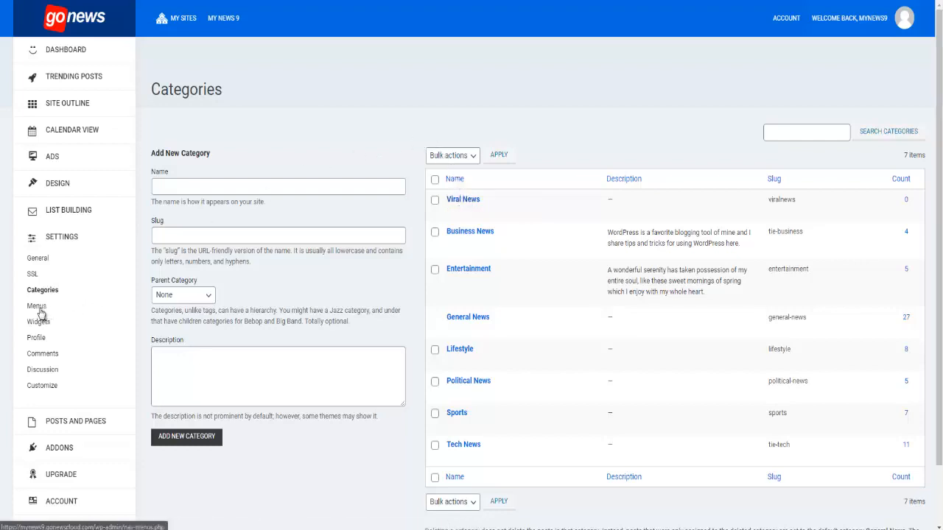
Go to the Menus page under Settings.
left_click(36, 305)
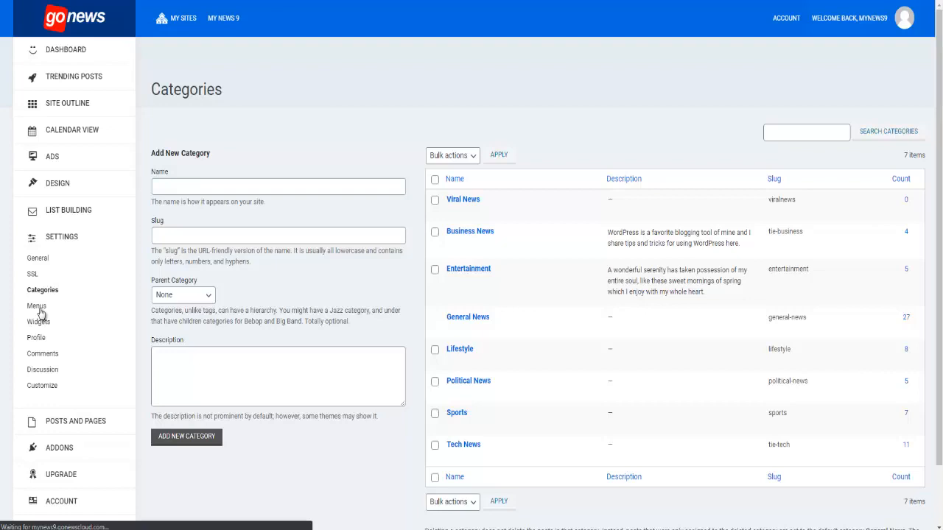
mouse_move(152, 91)
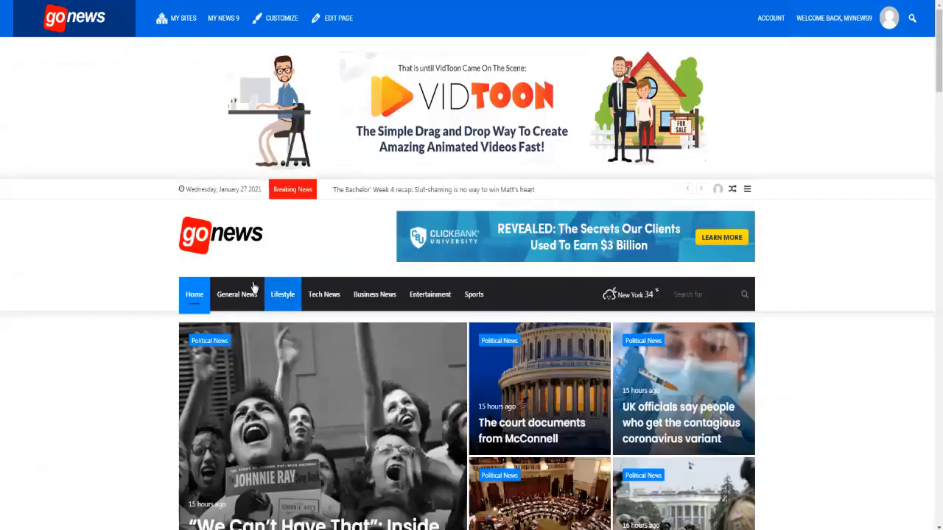
mouse_move(479, 298)
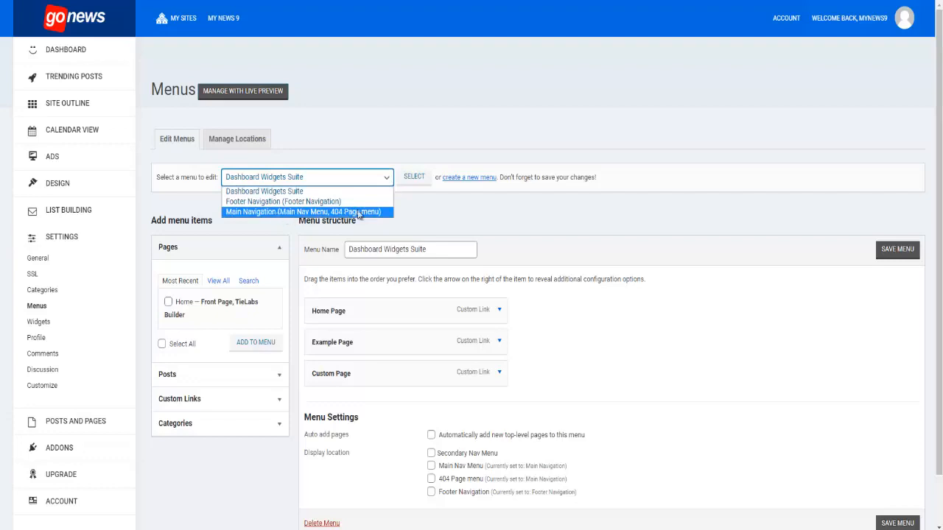
Select Main Navigation for editing and expand the Categories panel of menu items.
left_click(305, 213)
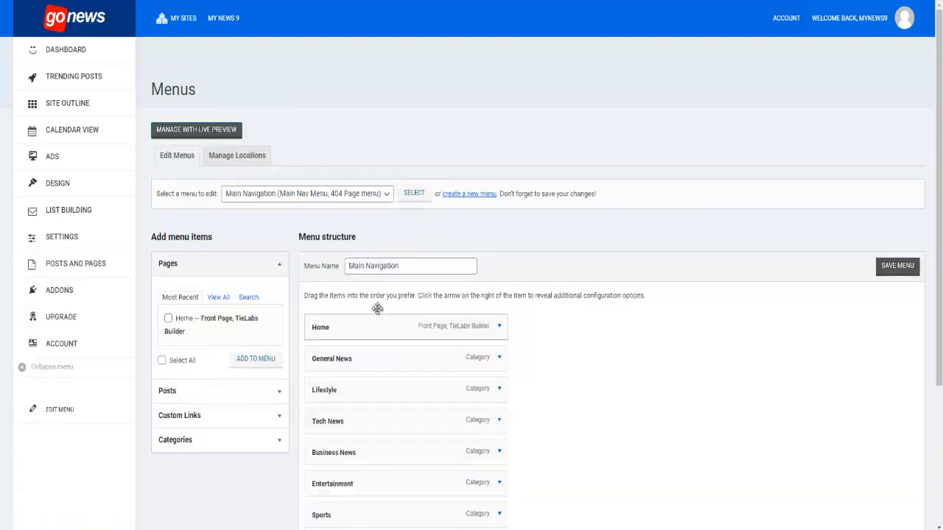
scroll("down", 3)
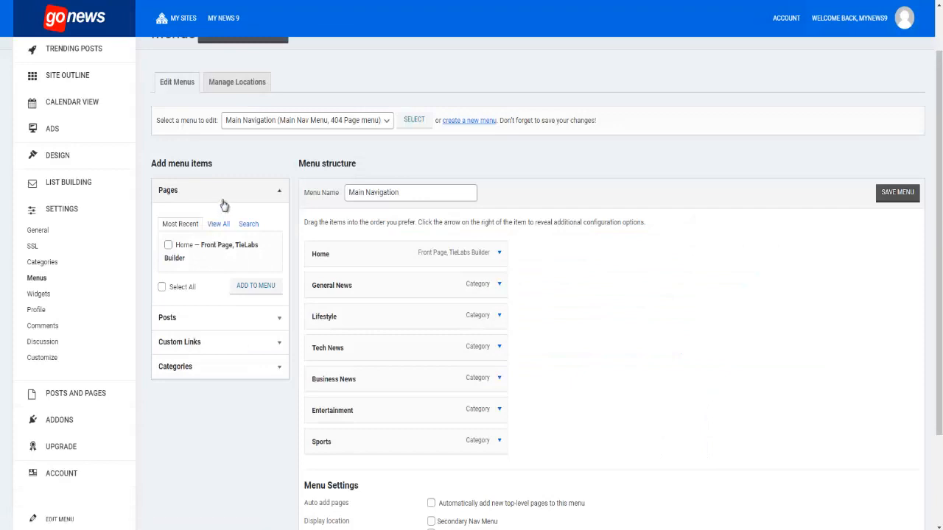
mouse_move(306, 204)
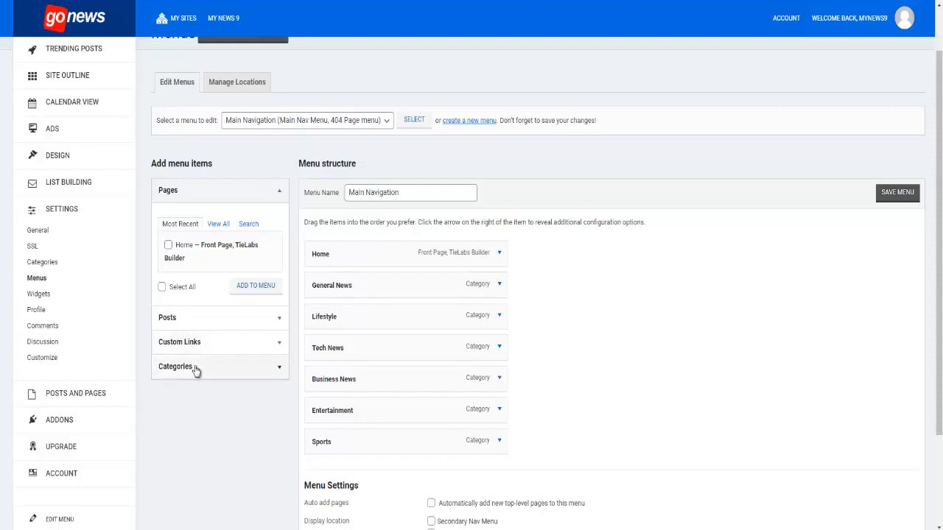
left_click(176, 366)
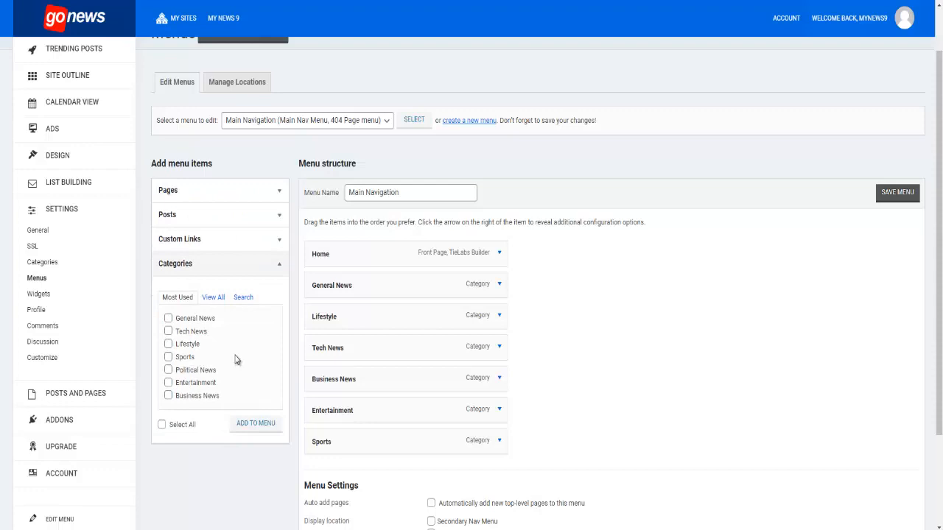
mouse_move(239, 317)
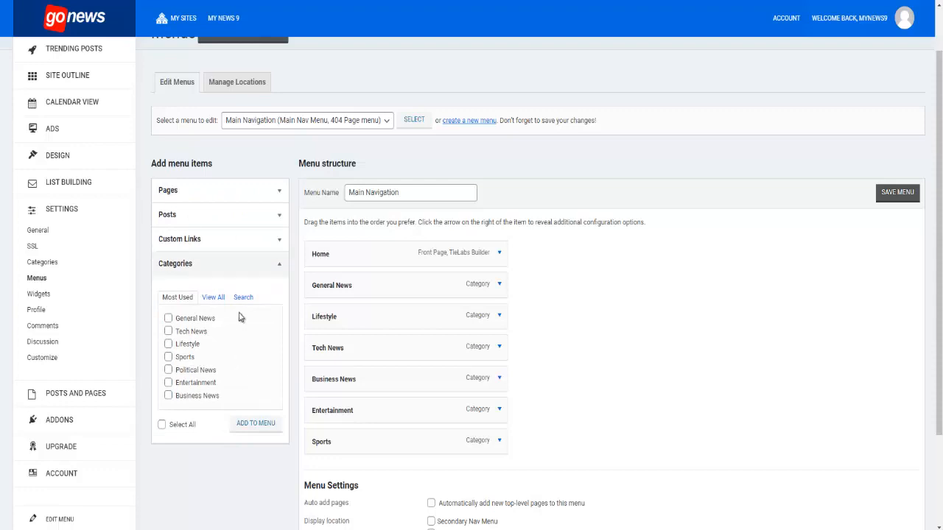
Search categories for Viral News, add it to Main Navigation after Business News.
left_click(244, 296)
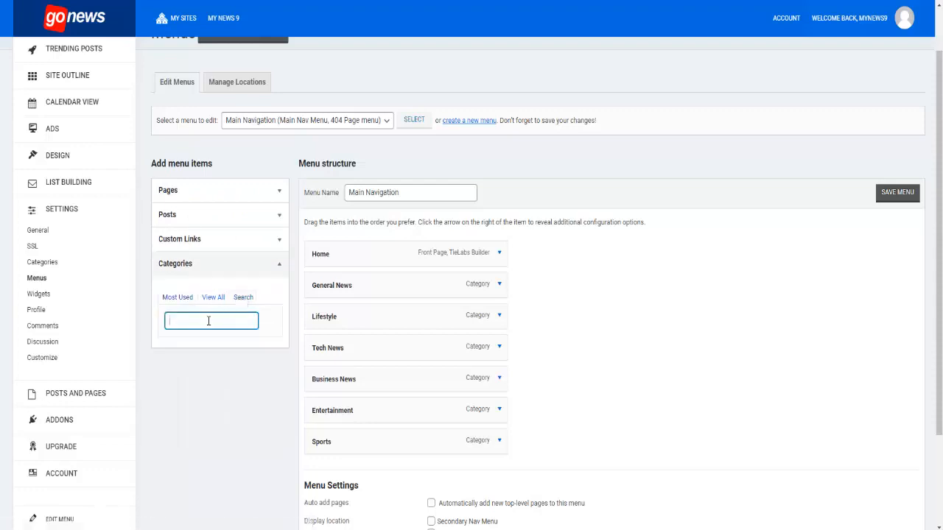
type("y")
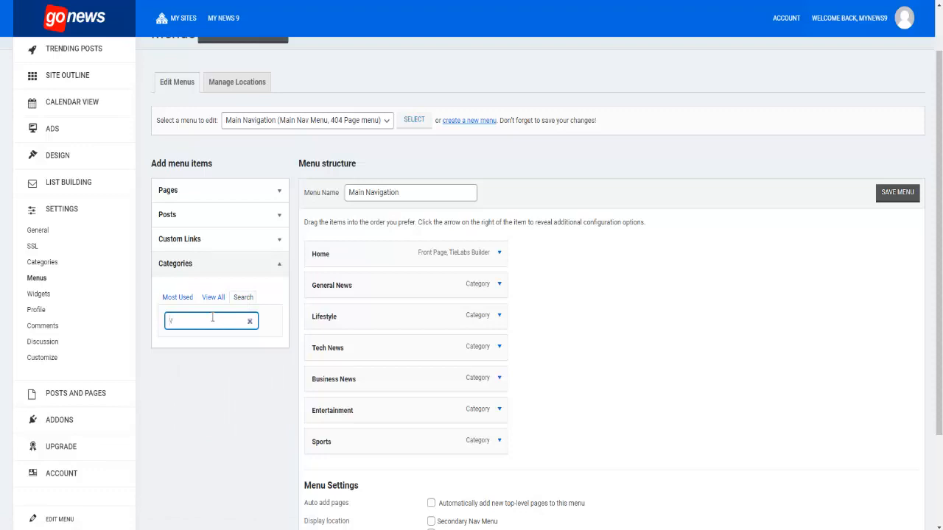
type("ir")
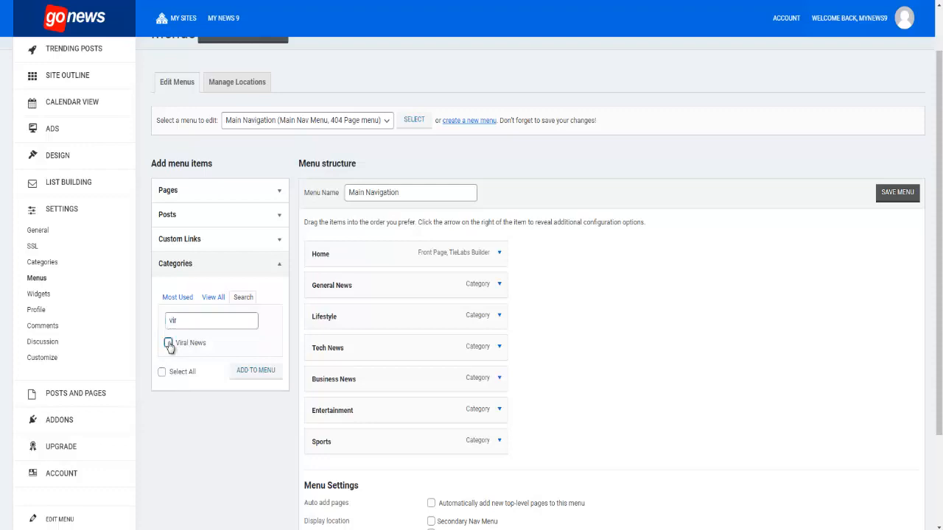
left_click(168, 342)
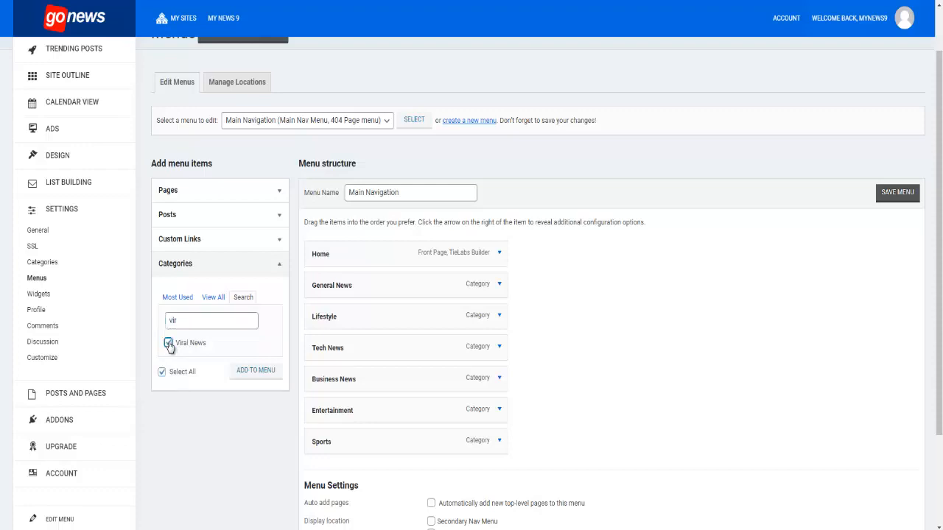
left_click(168, 343)
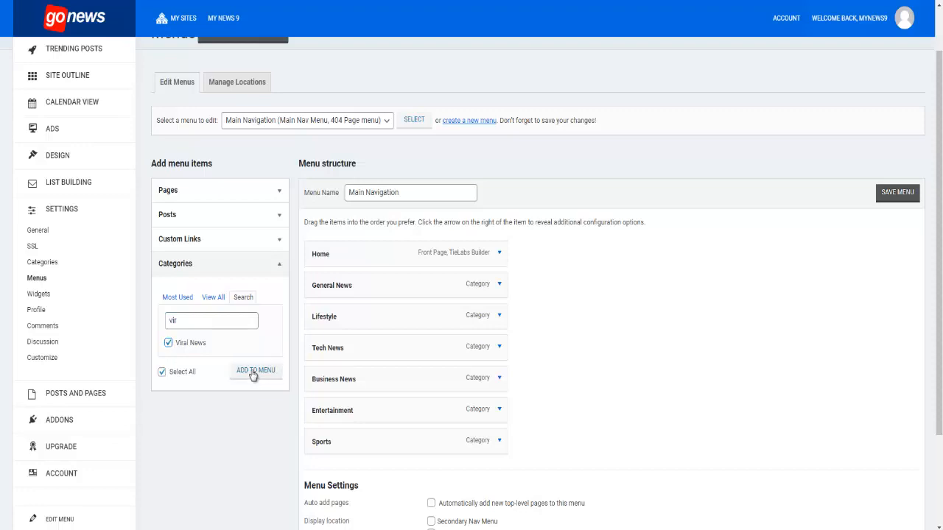
left_click(255, 370)
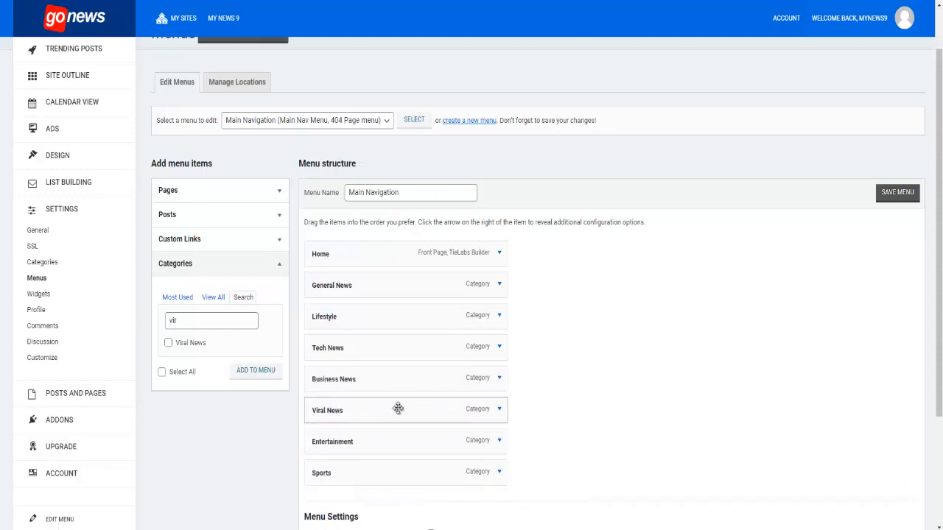
mouse_move(369, 409)
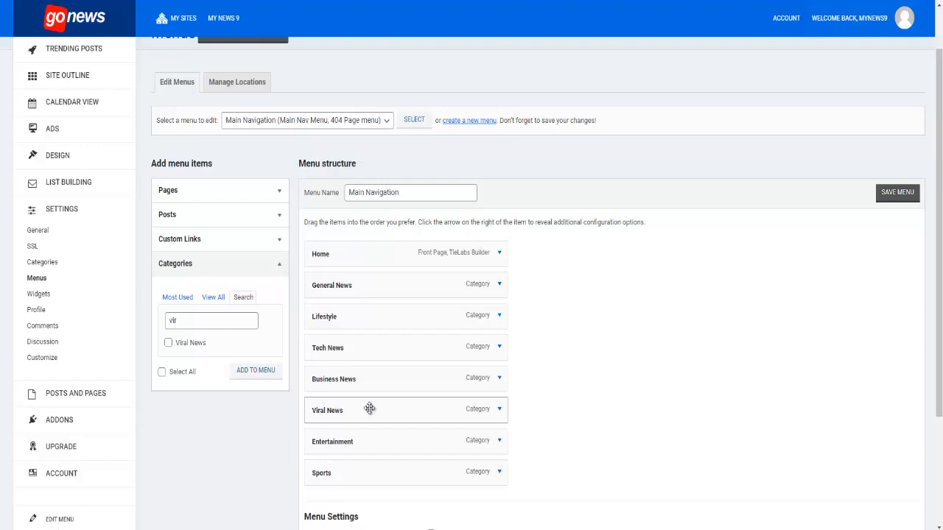
mouse_move(346, 397)
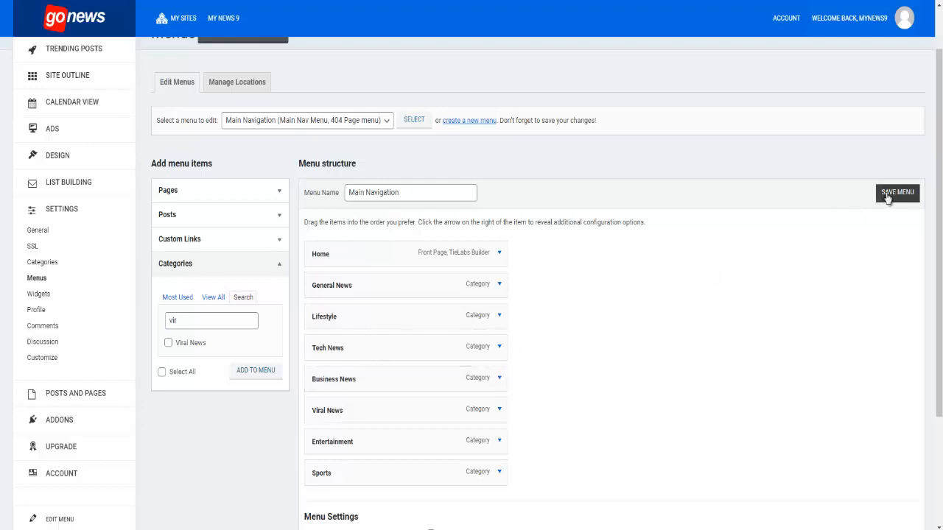
Save Main Navigation, confirm Viral News on the live site's nav bar, then return to Menus.
left_click(897, 192)
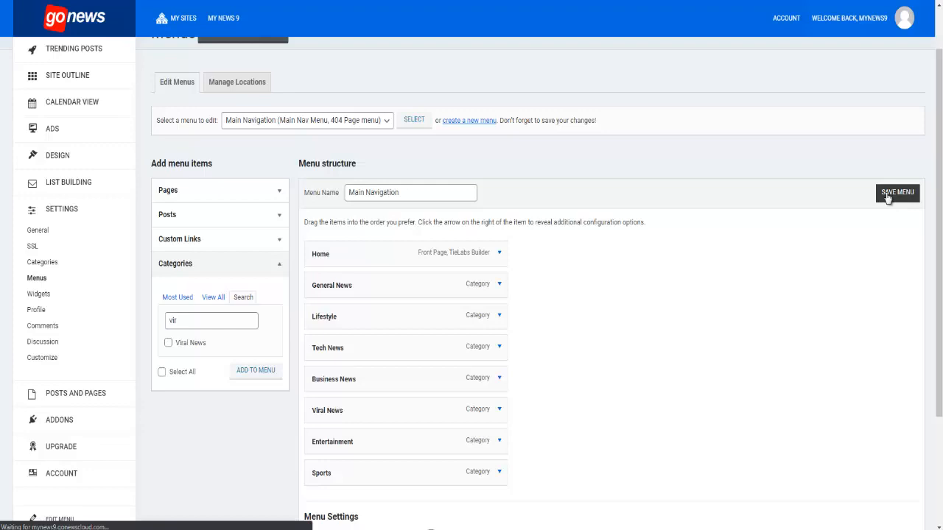
left_click(897, 192)
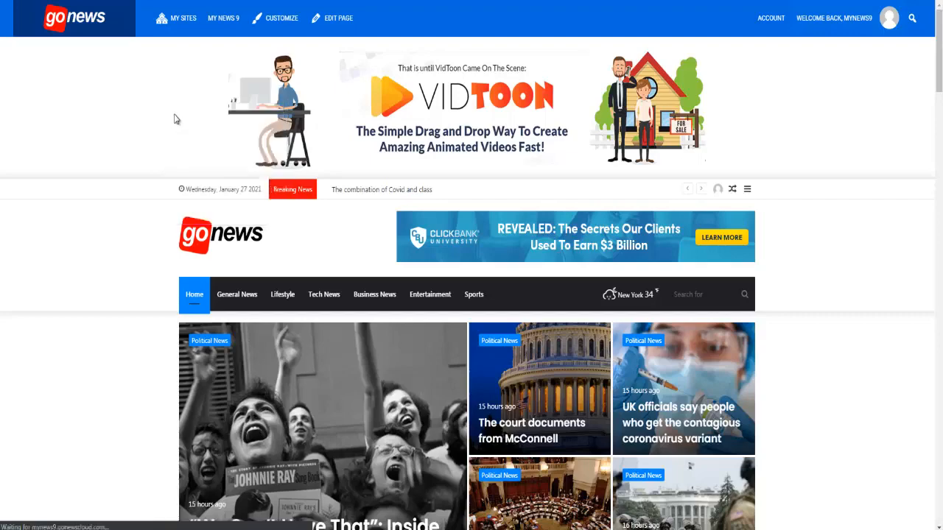
left_click(323, 294)
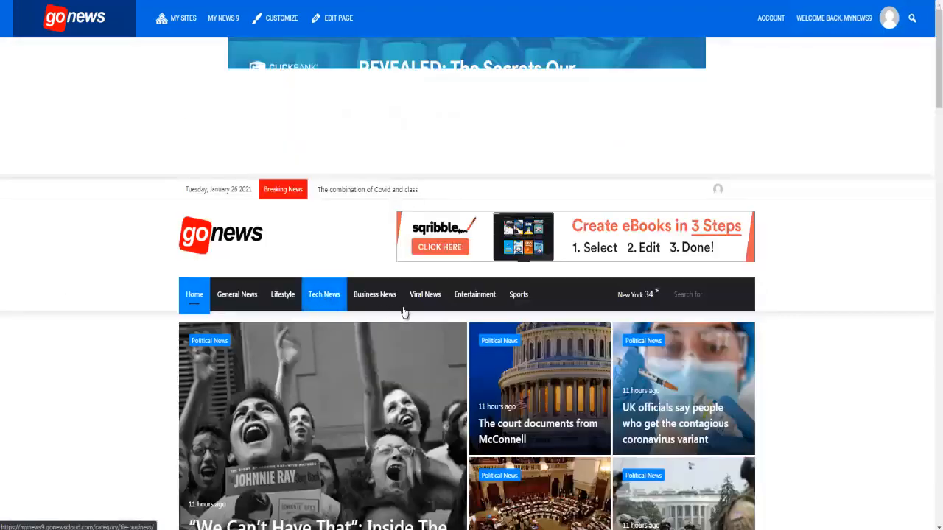
left_click(425, 293)
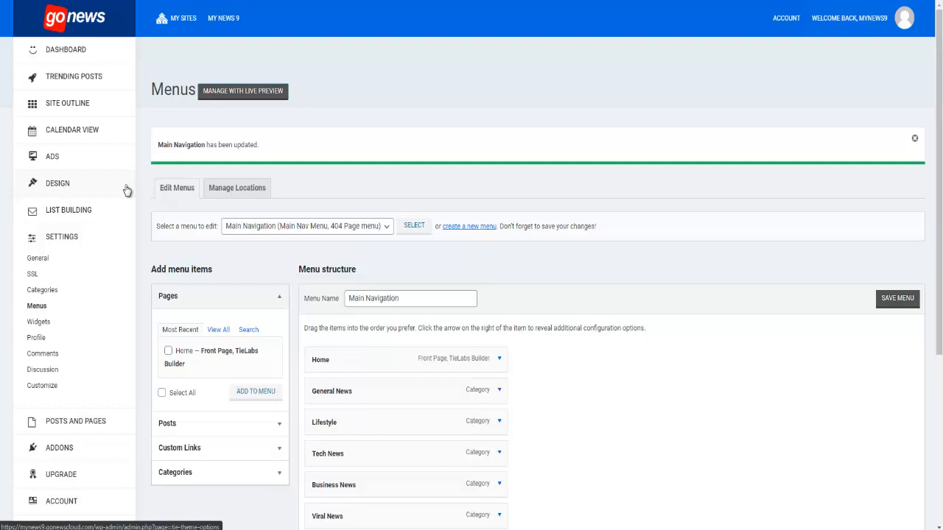
Expand the General News menu item down to its Remove | Cancel links.
scroll("down", 3)
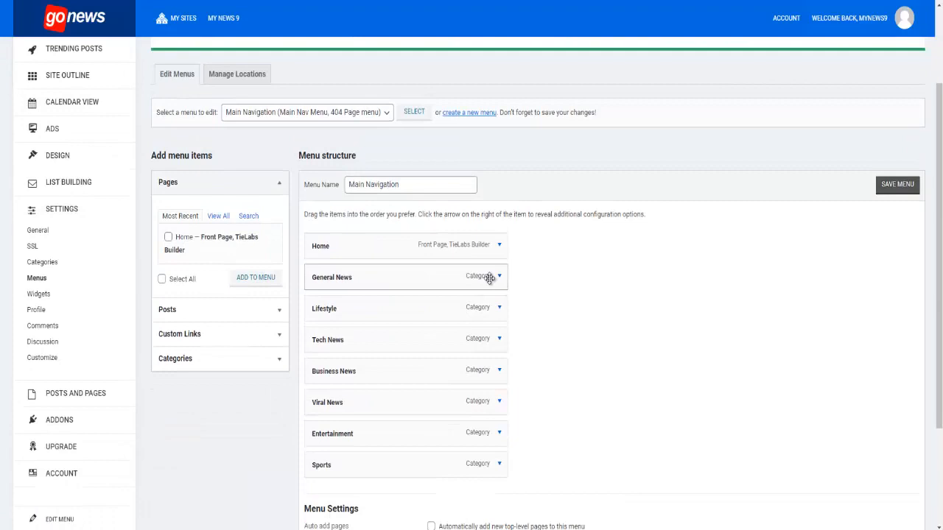
left_click(499, 276)
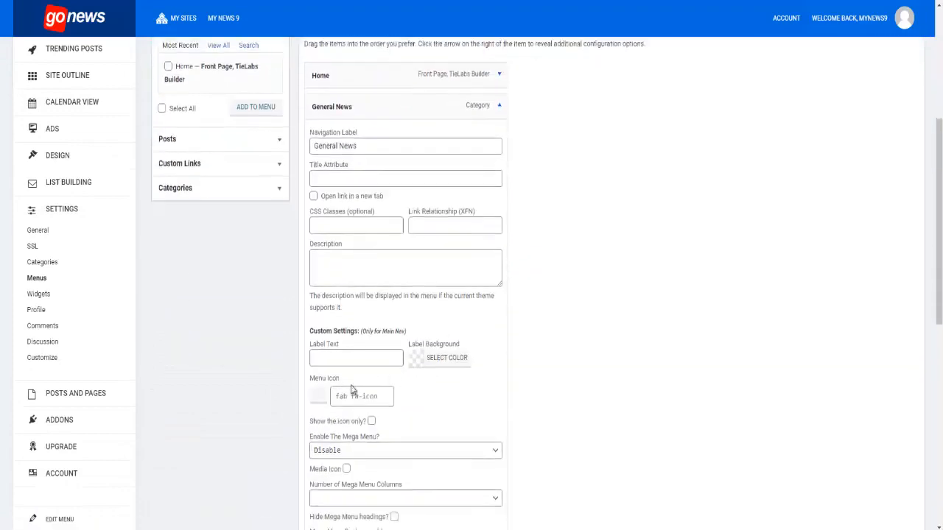
scroll("down", 3)
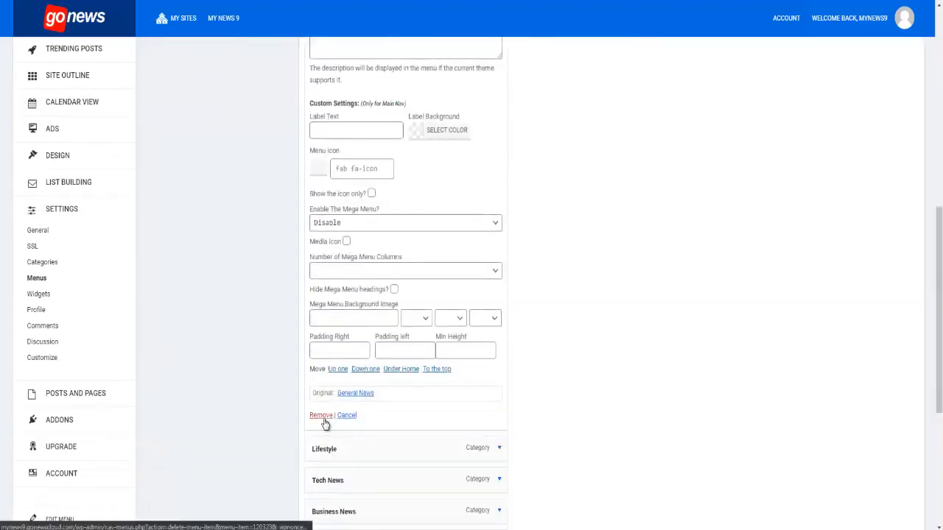